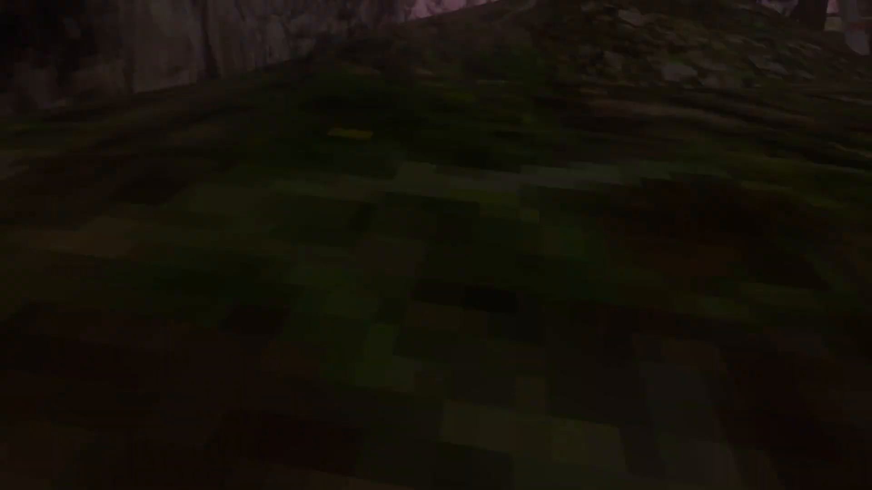
mouse_move(436, 245)
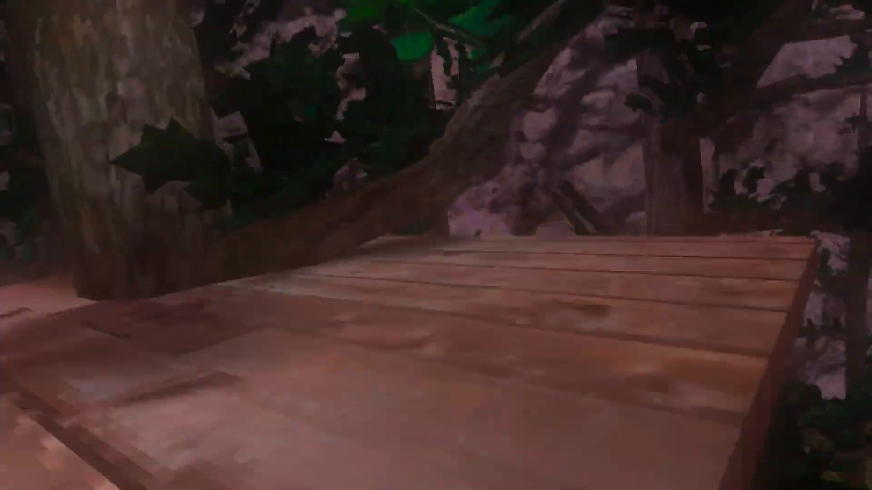
mouse_move(435, 245)
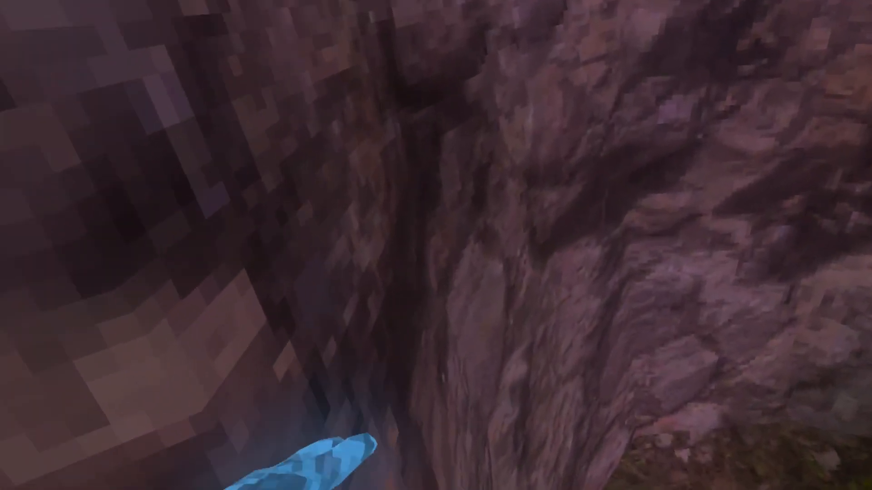
mouse_move(435, 246)
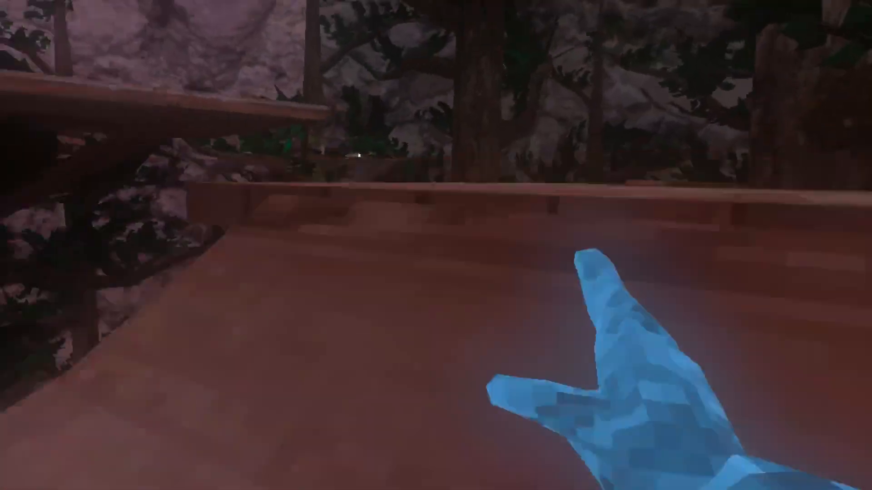
mouse_move(436, 245)
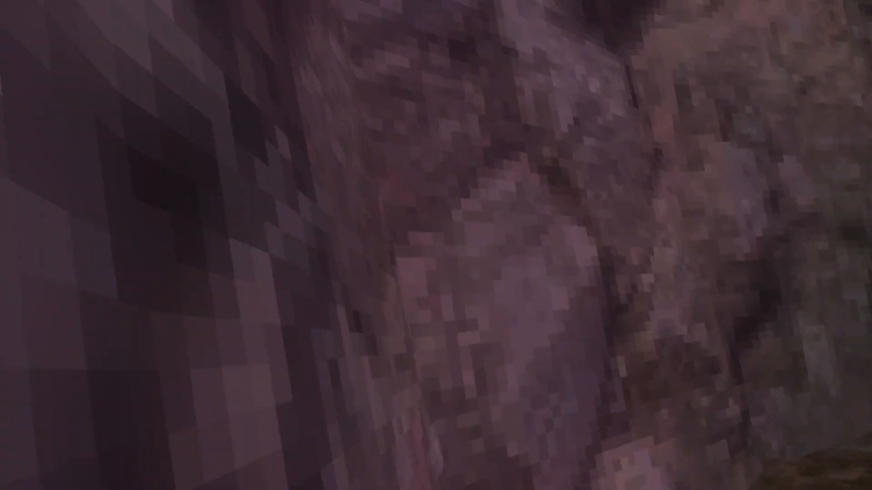
mouse_move(436, 246)
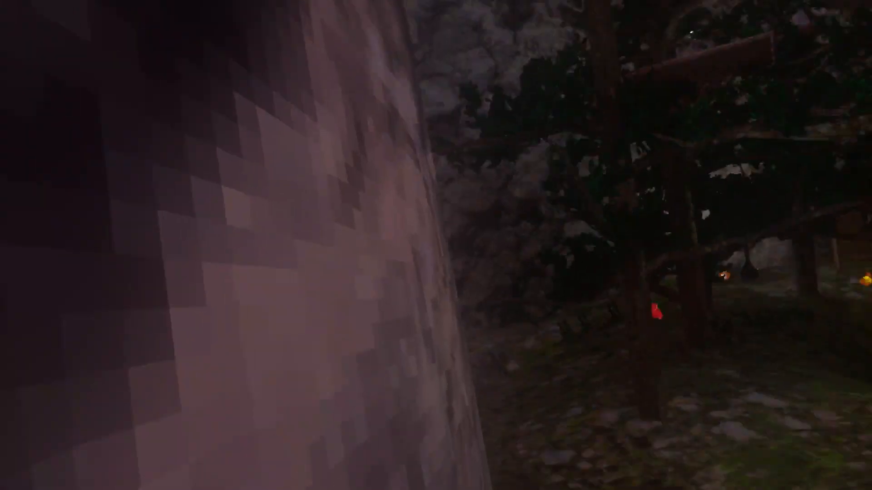